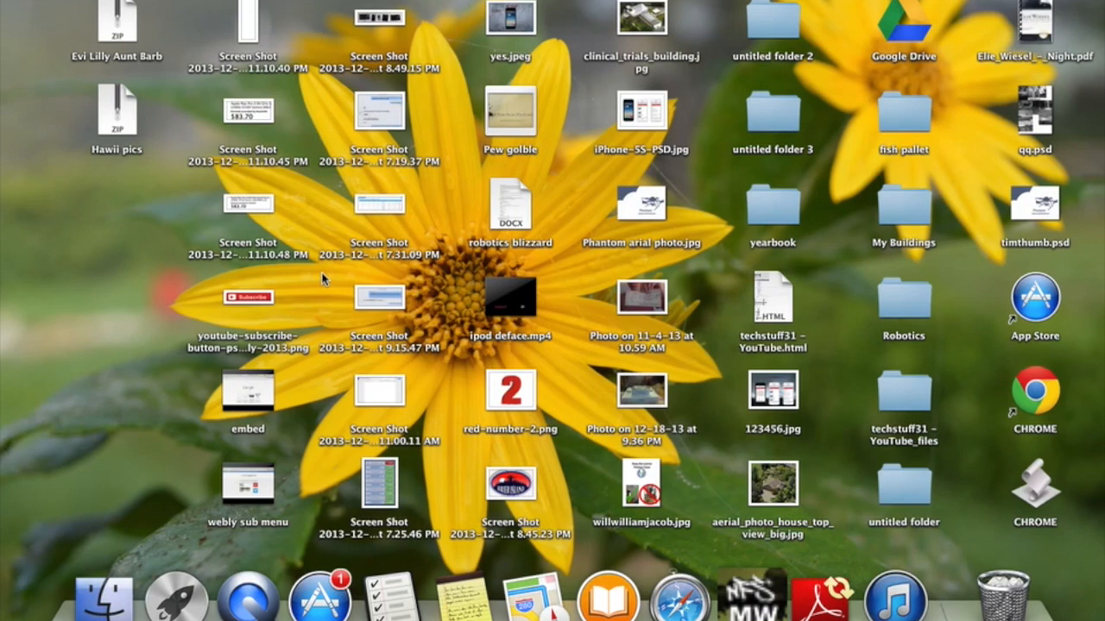
pyautogui.moveTo(146, 285)
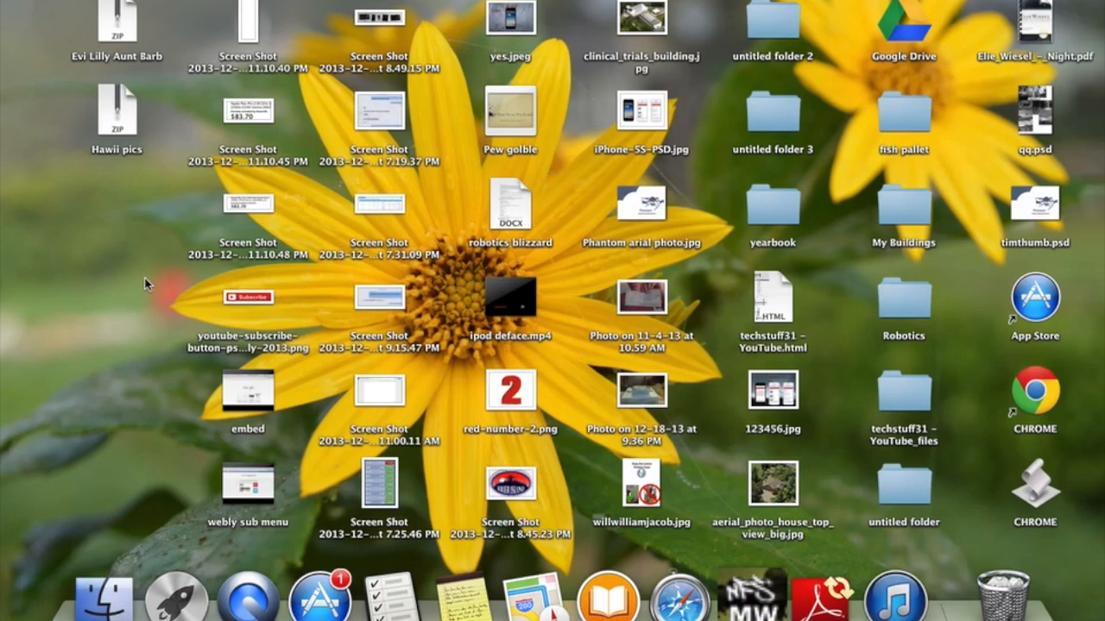
pyautogui.moveTo(216, 384)
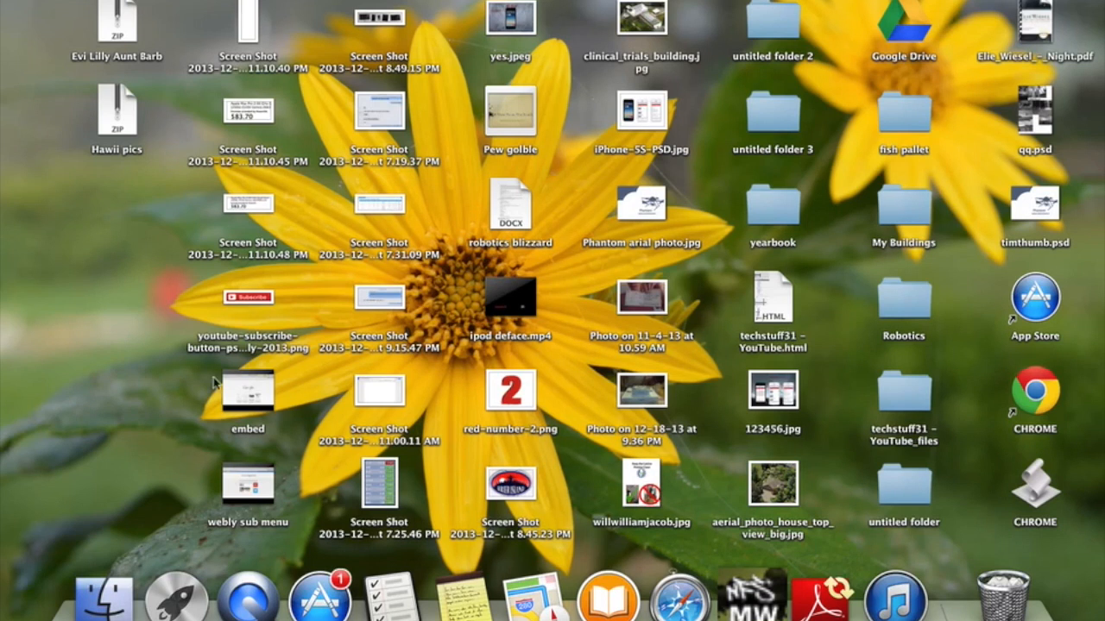
pyautogui.moveTo(881, 583)
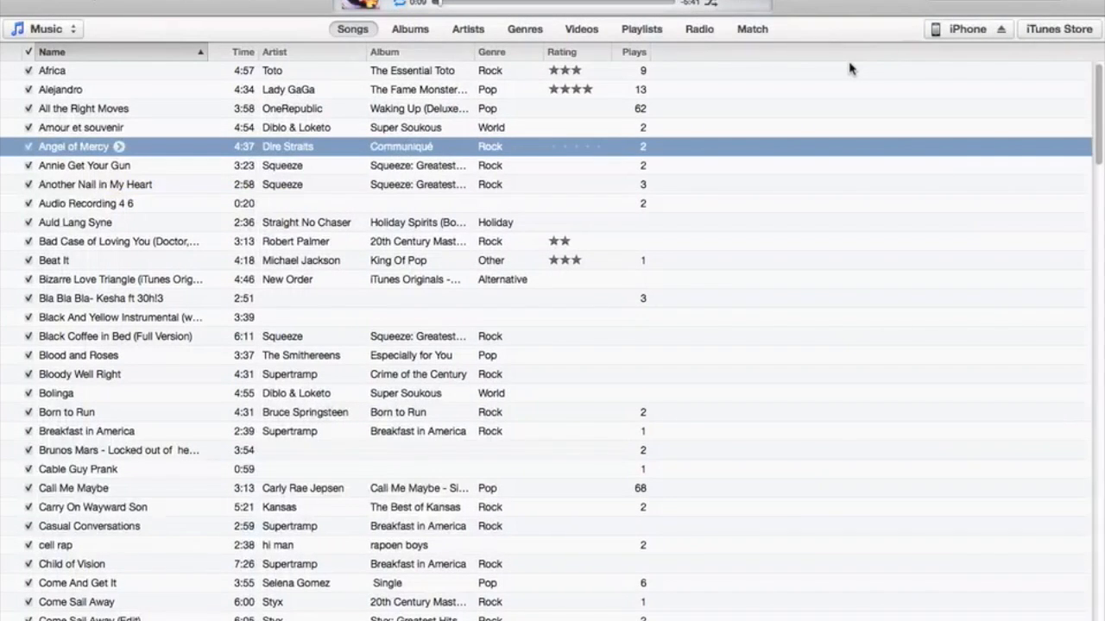
pyautogui.moveTo(174, 172)
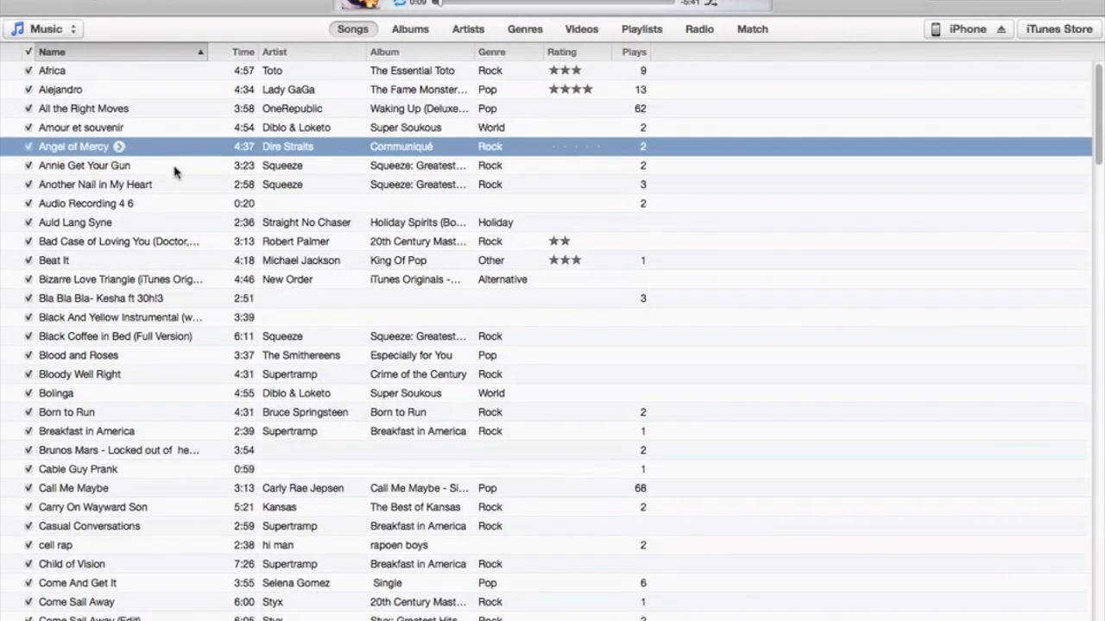
pyautogui.moveTo(594, 210)
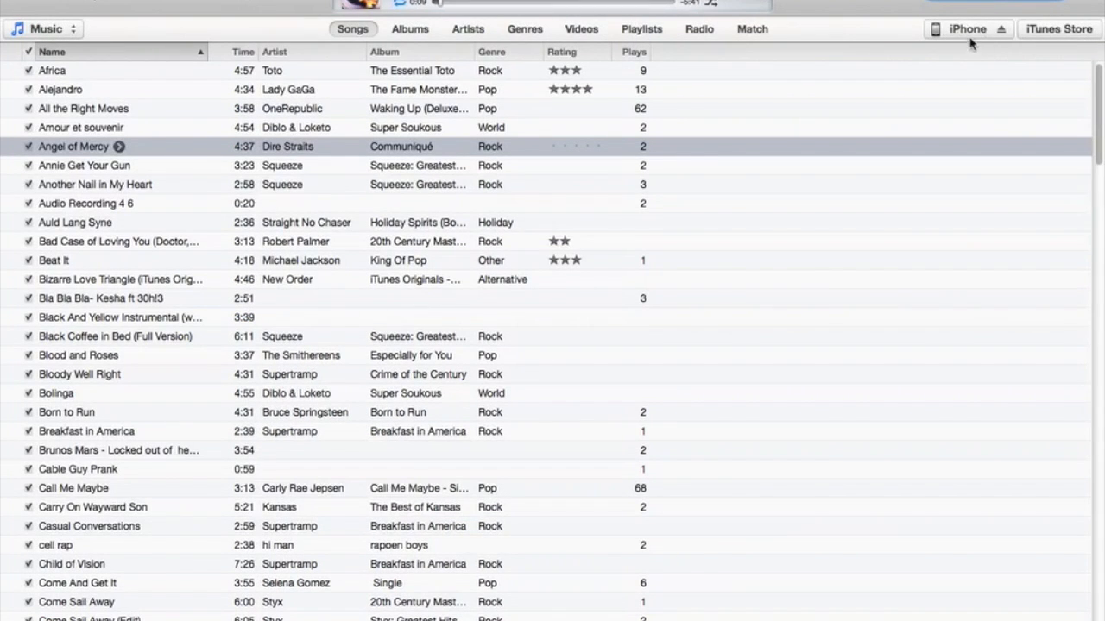
pyautogui.moveTo(949, 39)
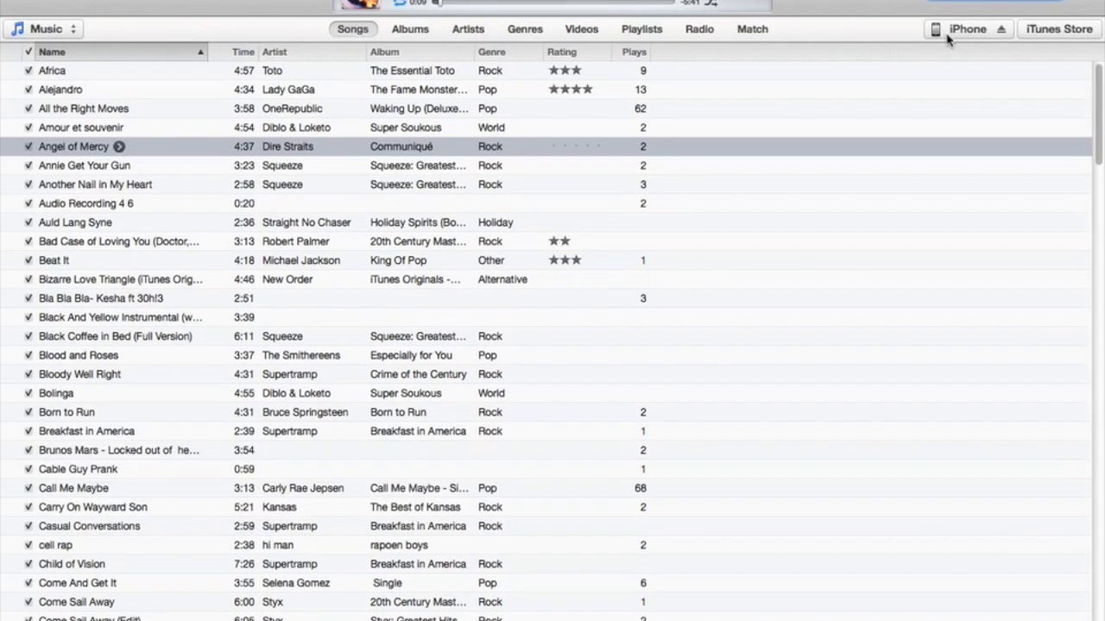
pyautogui.moveTo(552, 214)
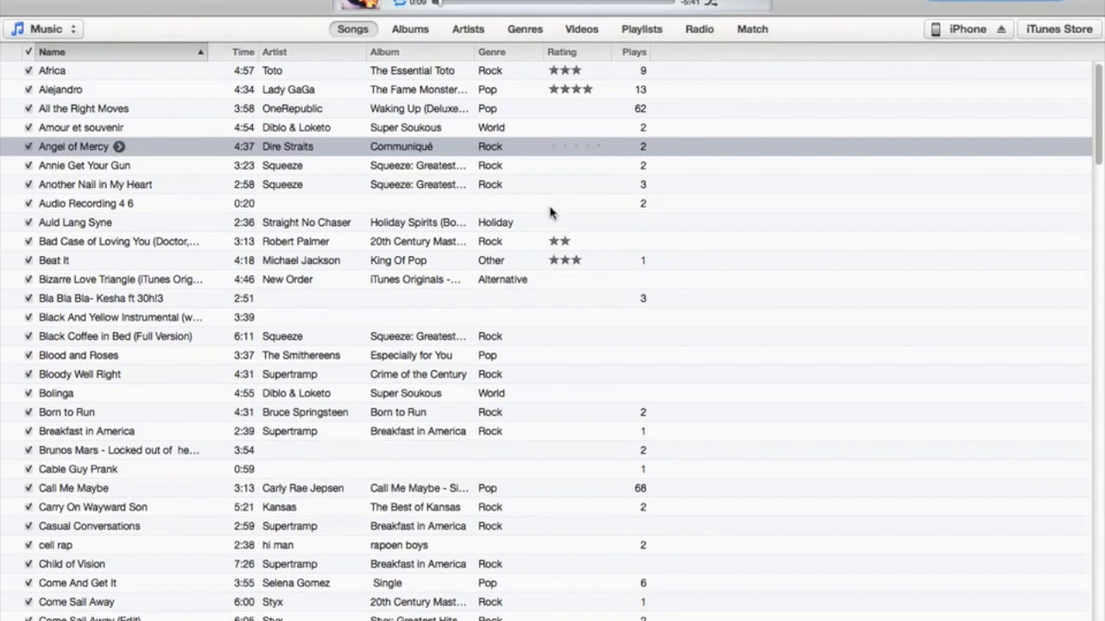
# Scroll the Songs list down past Slap and Tickle until Super Bass appears.
pyautogui.scroll(-3)
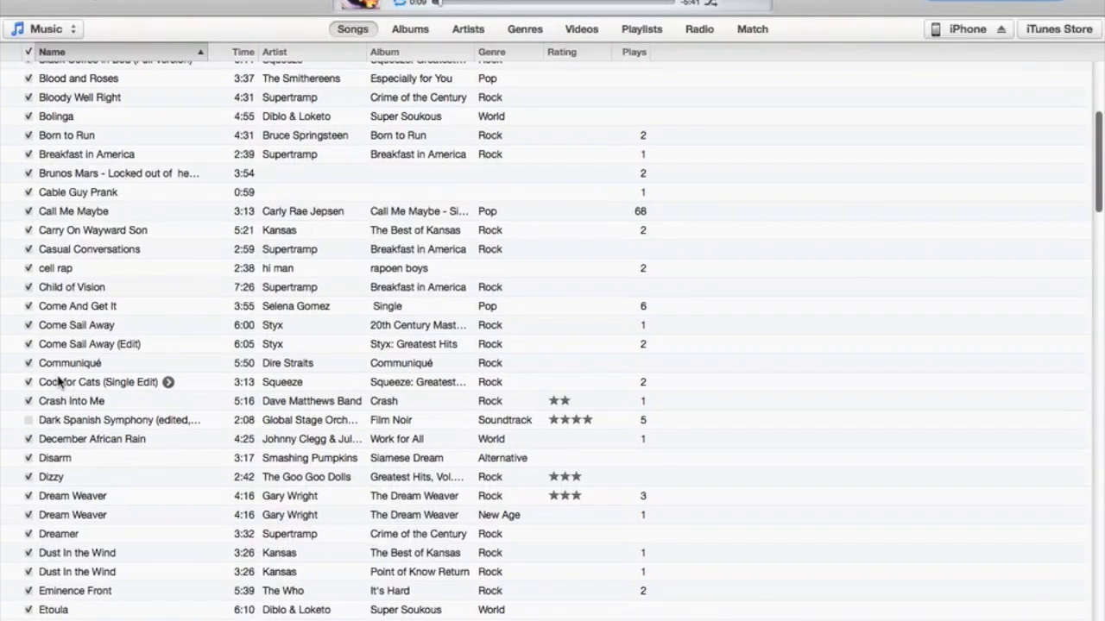
pyautogui.scroll(-3)
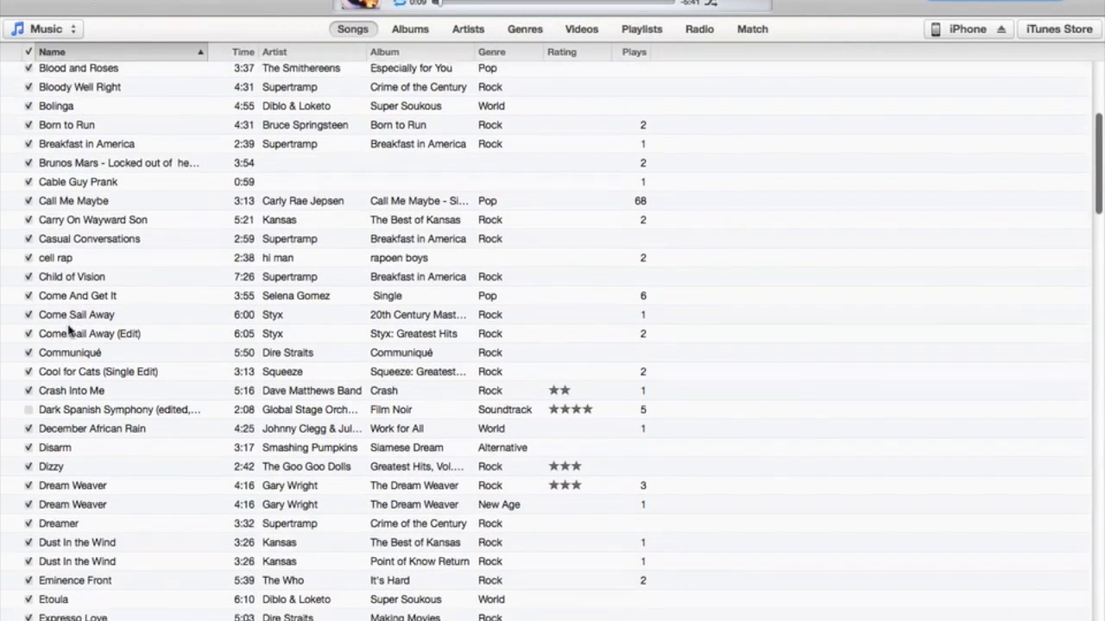
pyautogui.scroll(-3)
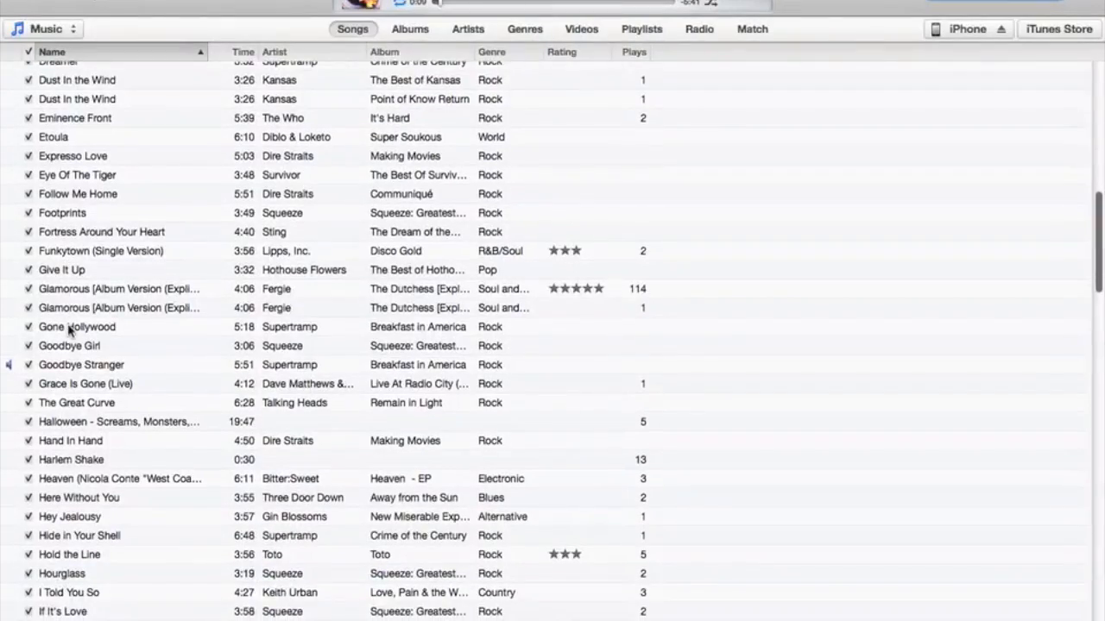
pyautogui.scroll(-3)
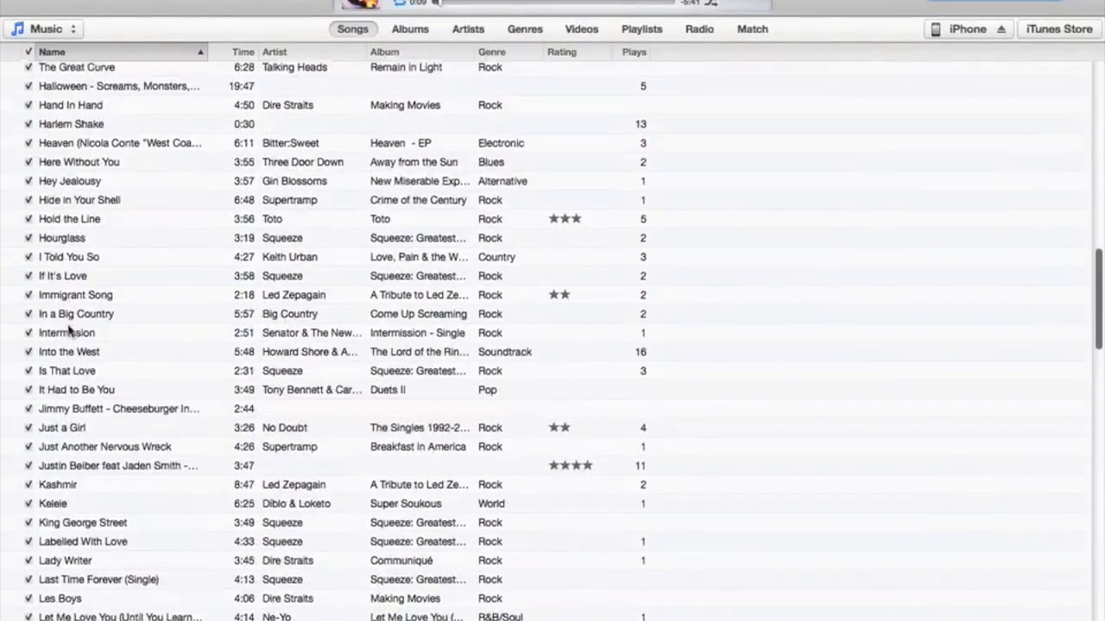
pyautogui.scroll(-3)
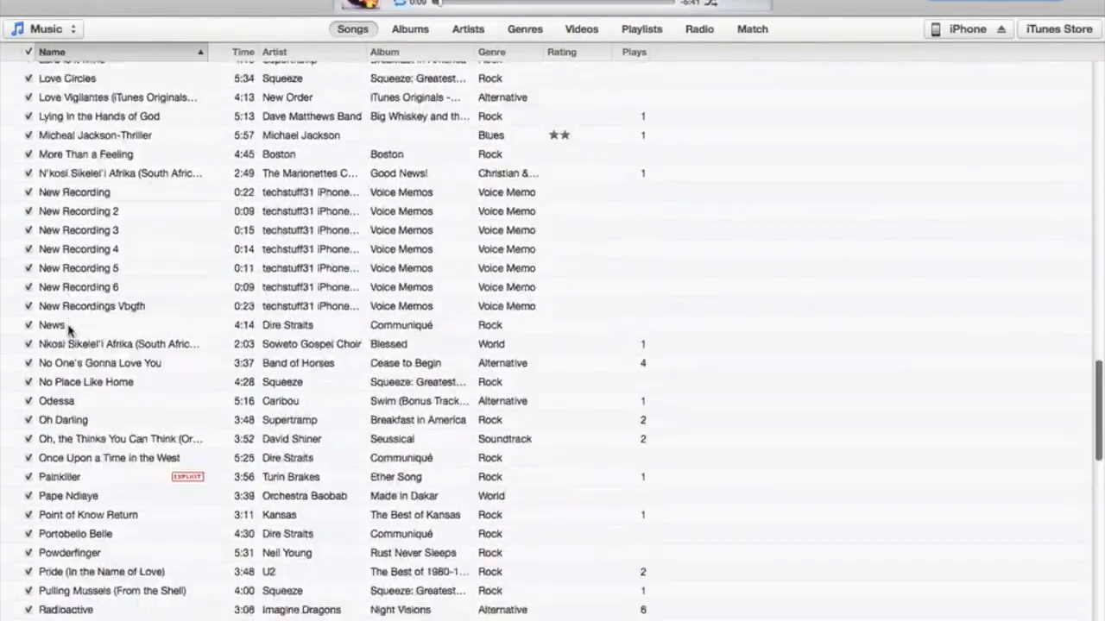
pyautogui.scroll(-3)
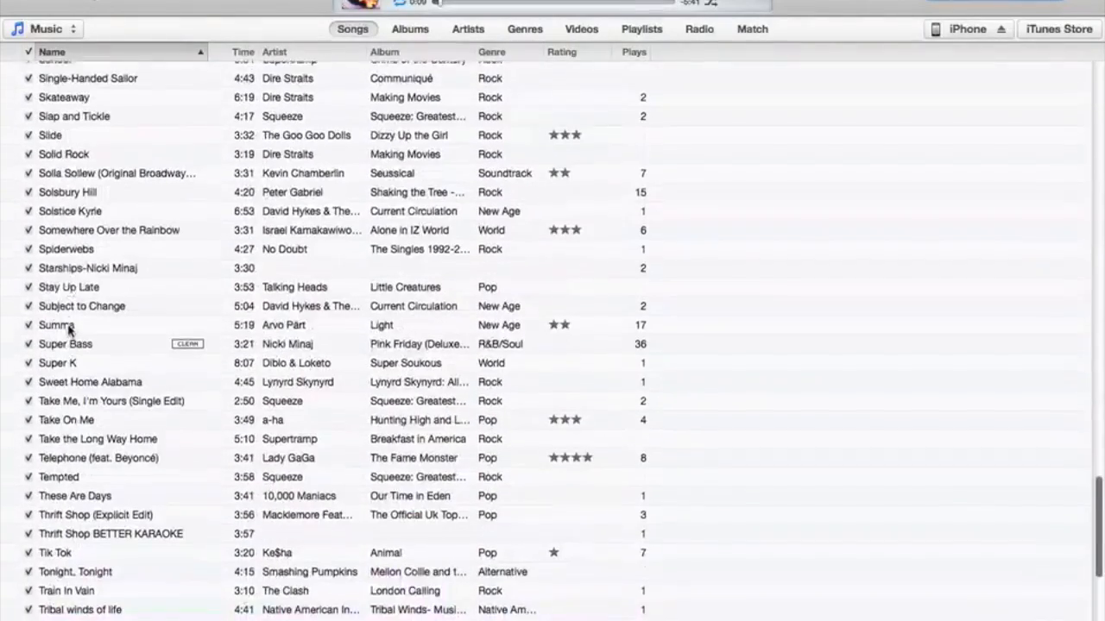
pyautogui.scroll(-3)
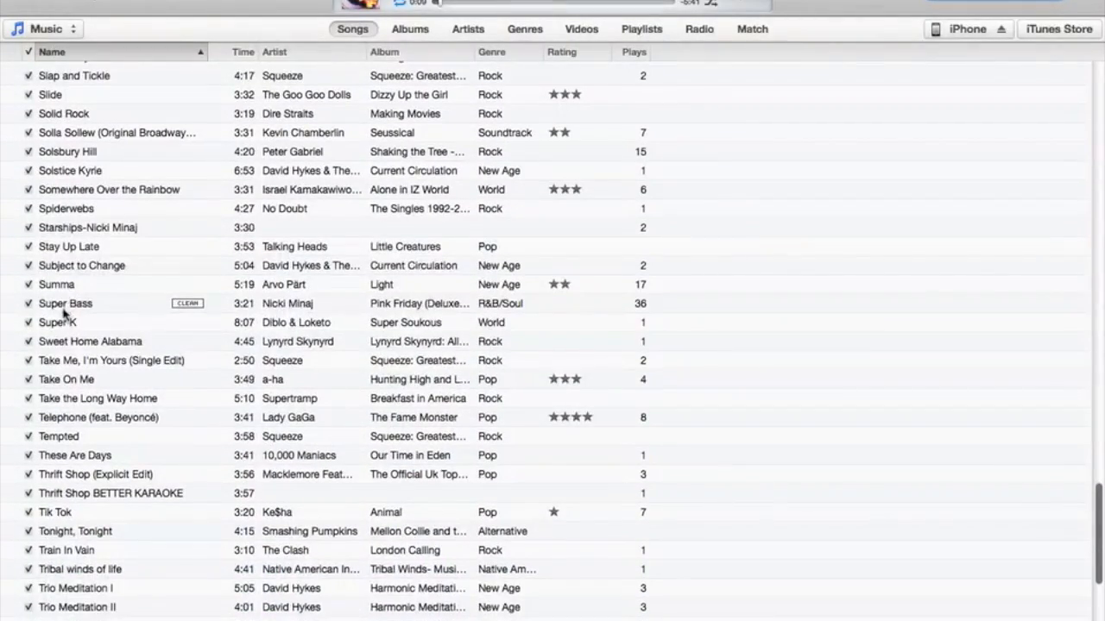
# Pick up Super Bass and drag it over the revealed sidebar toward the iPhone.
pyautogui.click(65, 303)
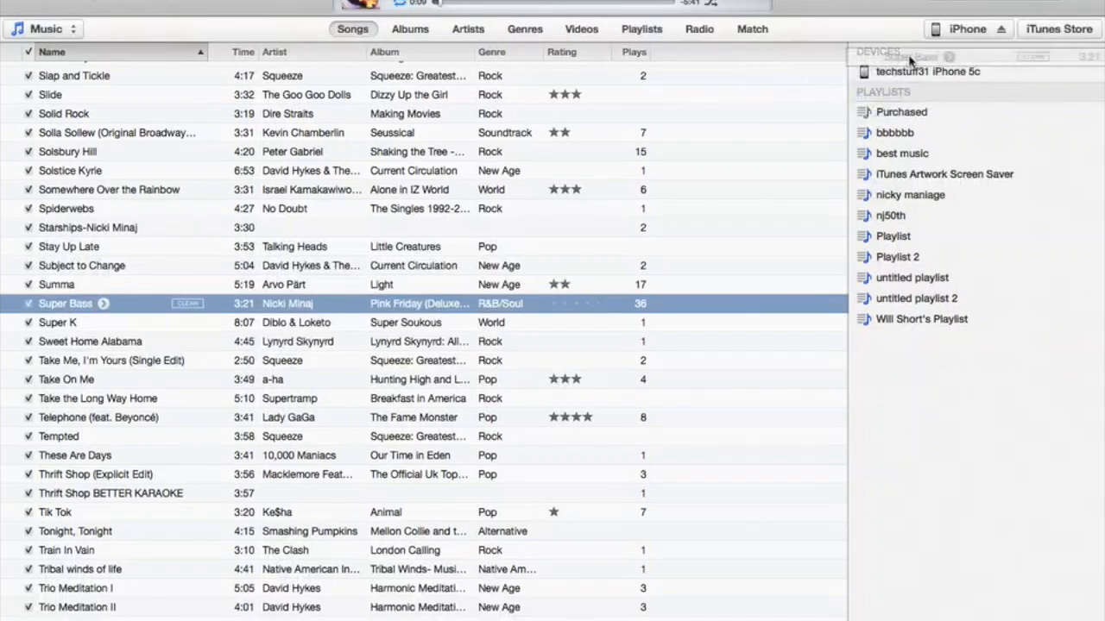
pyautogui.click(893, 235)
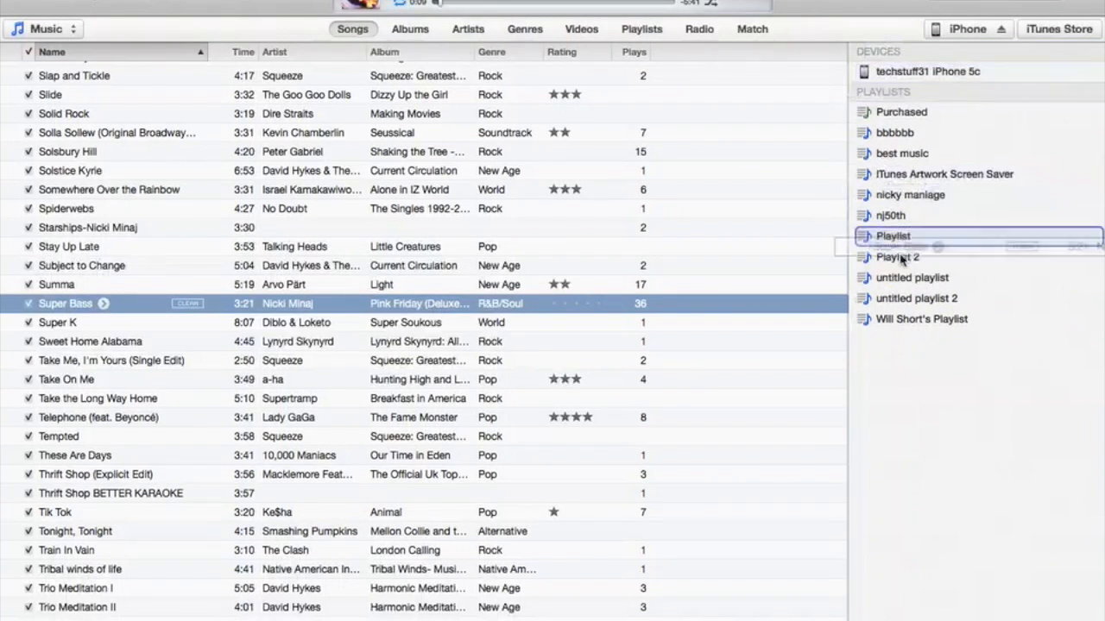
pyautogui.click(902, 153)
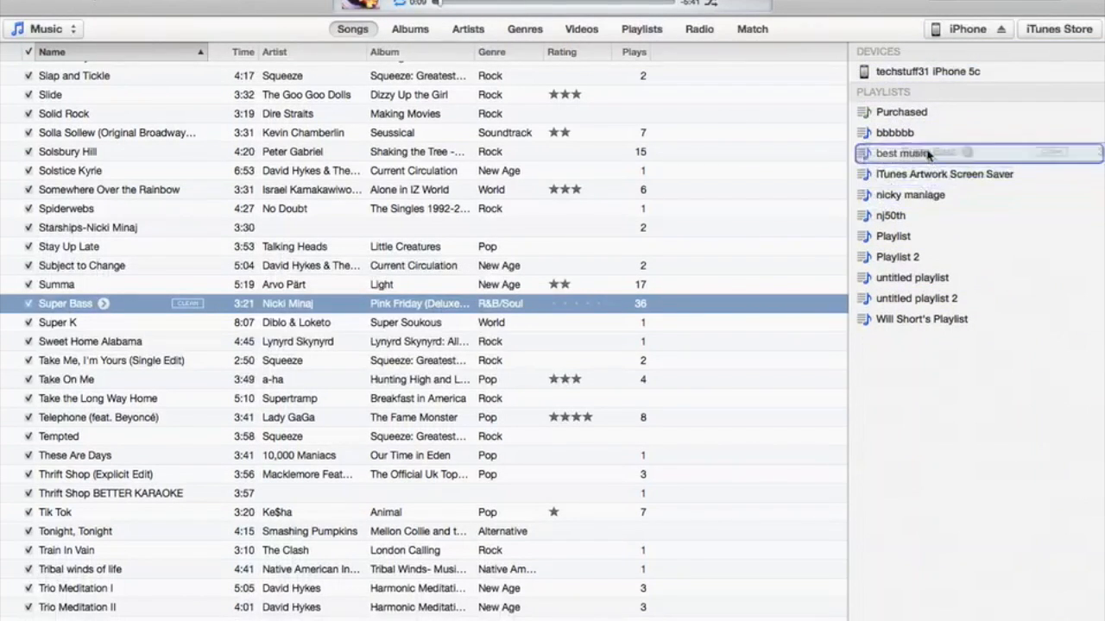